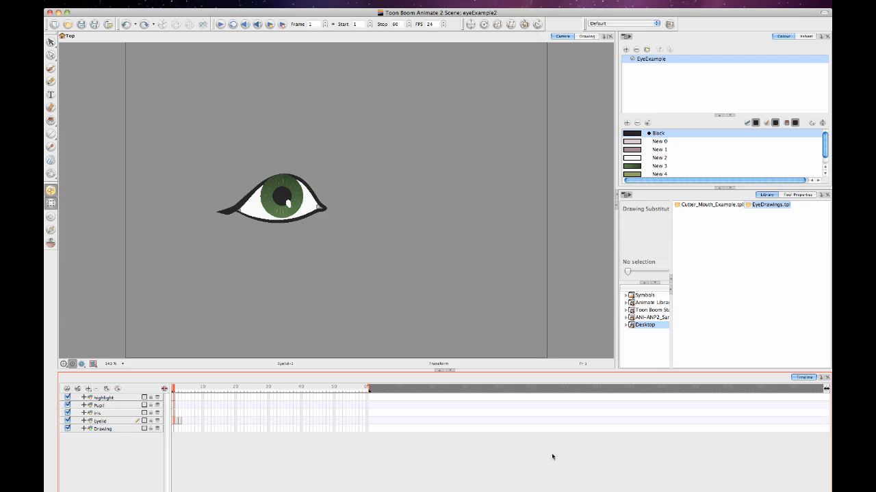
mouse_move(238, 107)
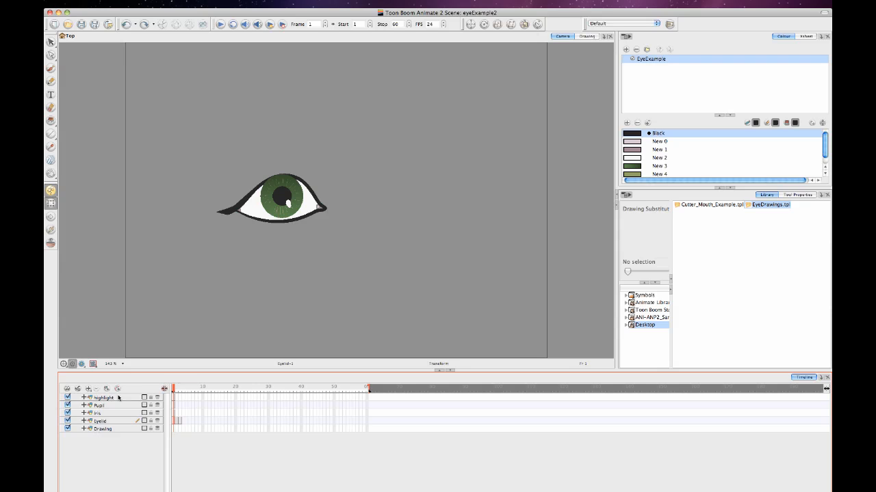
Step: Add a parent peg and nest the Highlight, Iris and Pupil layers under it
left_click(104, 397)
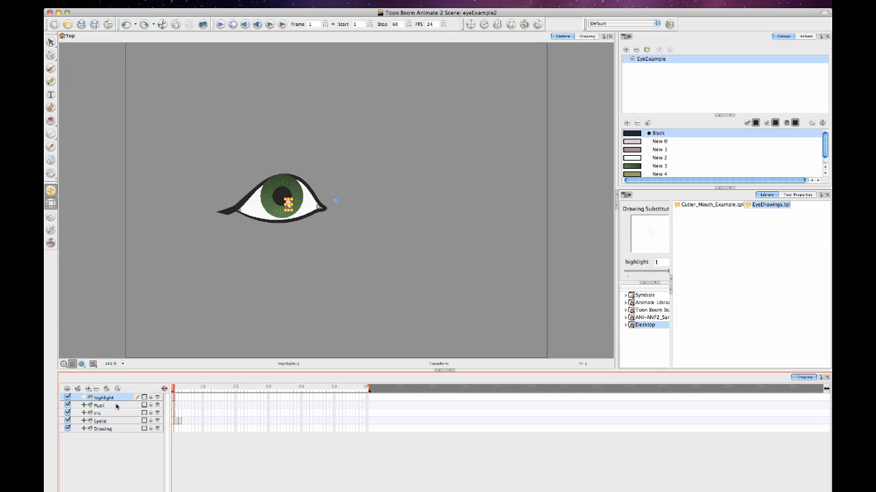
left_click(98, 413)
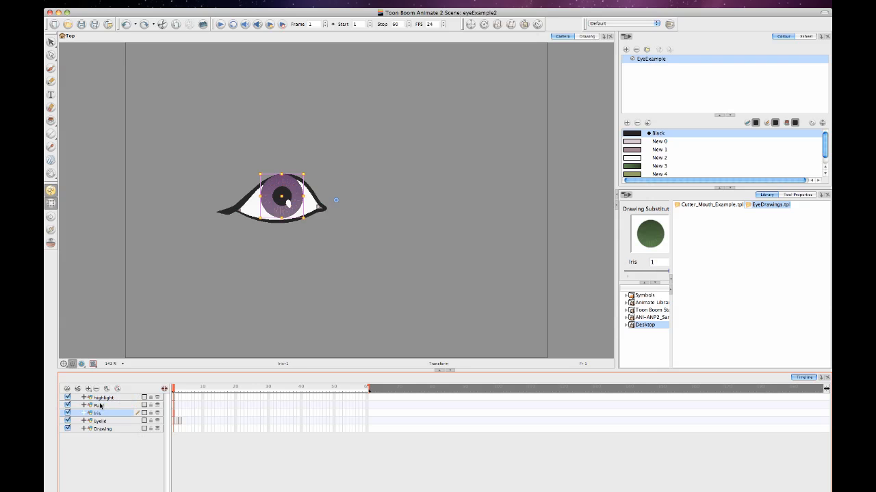
left_click(99, 405)
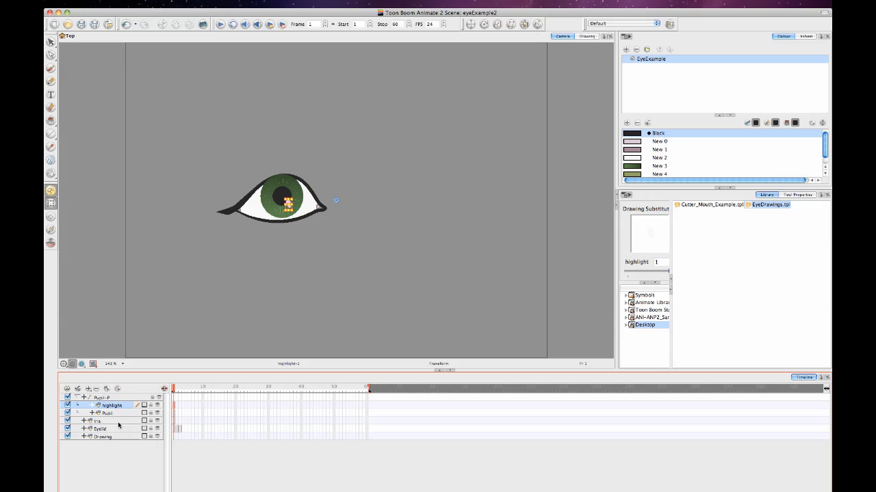
left_click(107, 413)
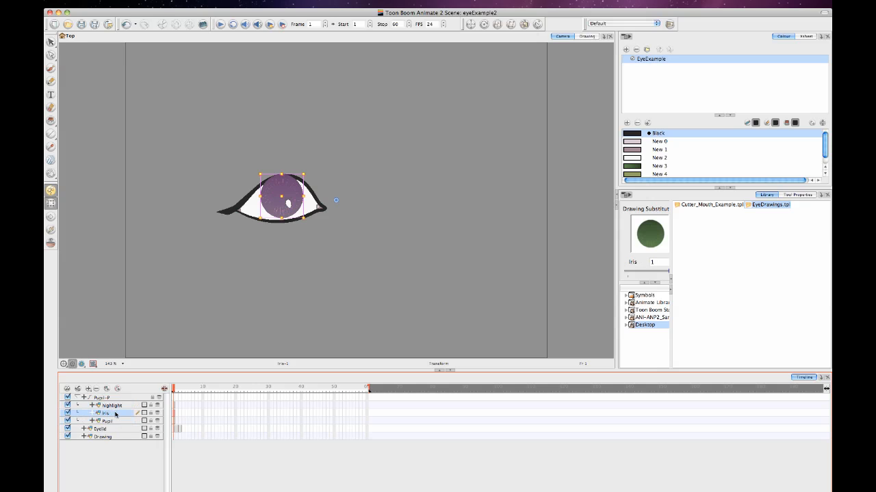
left_click(108, 422)
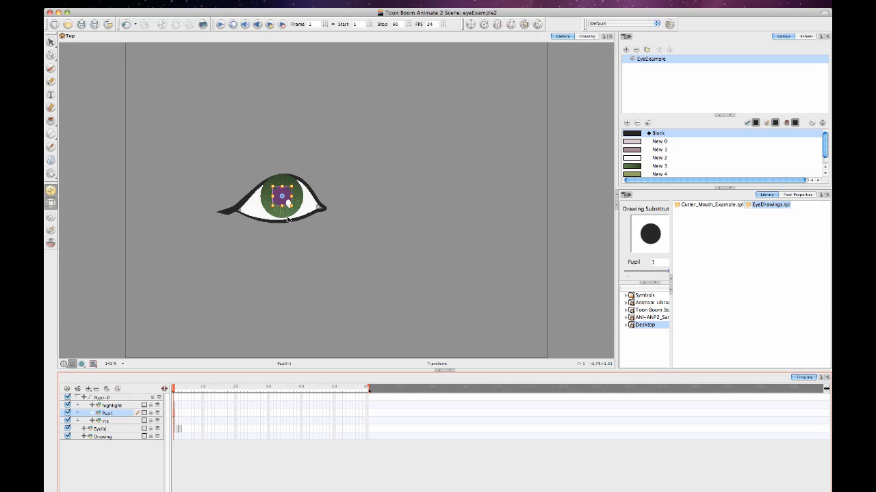
left_click_drag(282, 197, 279, 193)
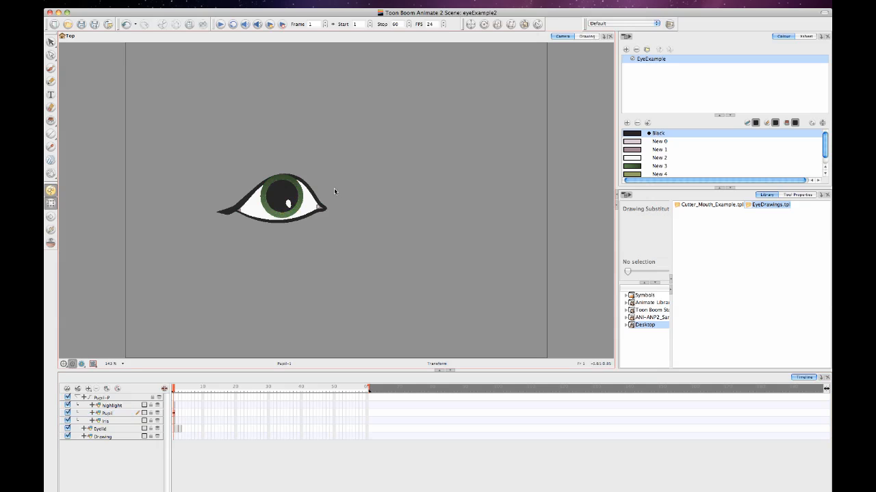
left_click(107, 413)
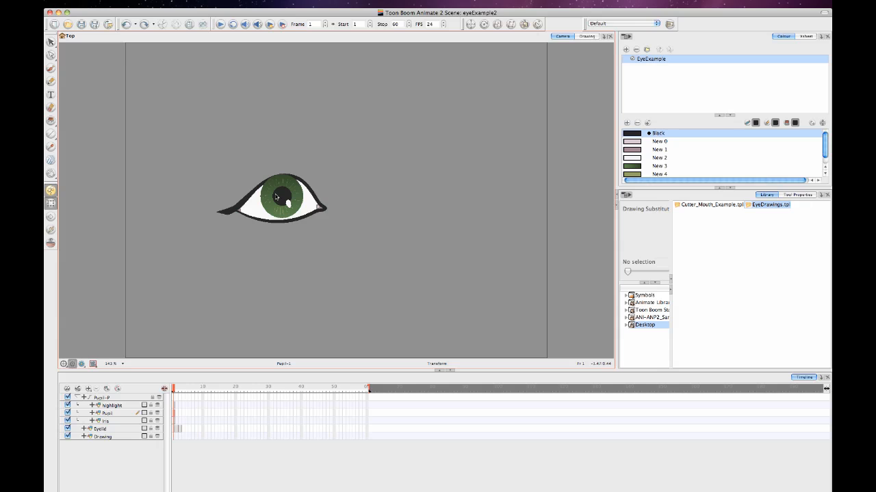
left_click(106, 414)
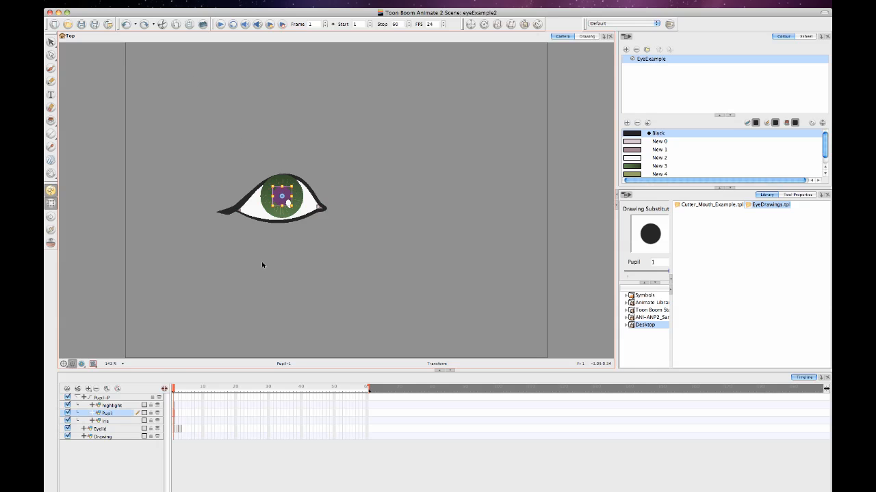
left_click(102, 397)
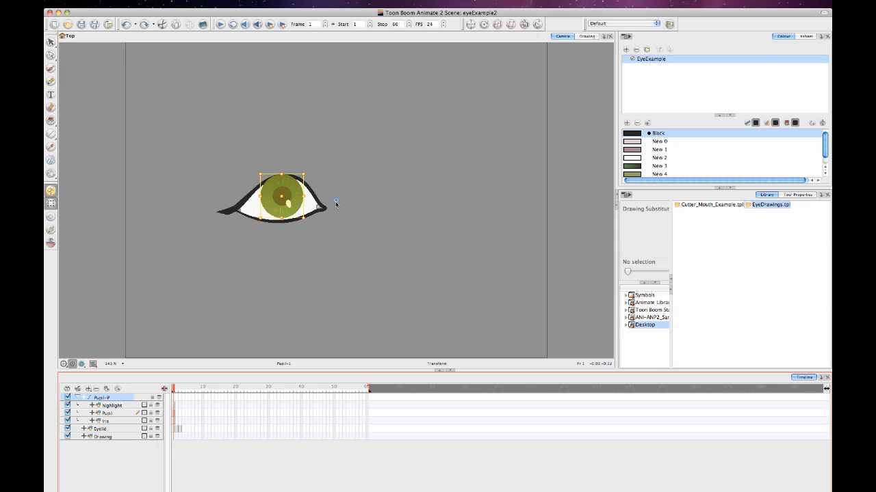
mouse_move(345, 201)
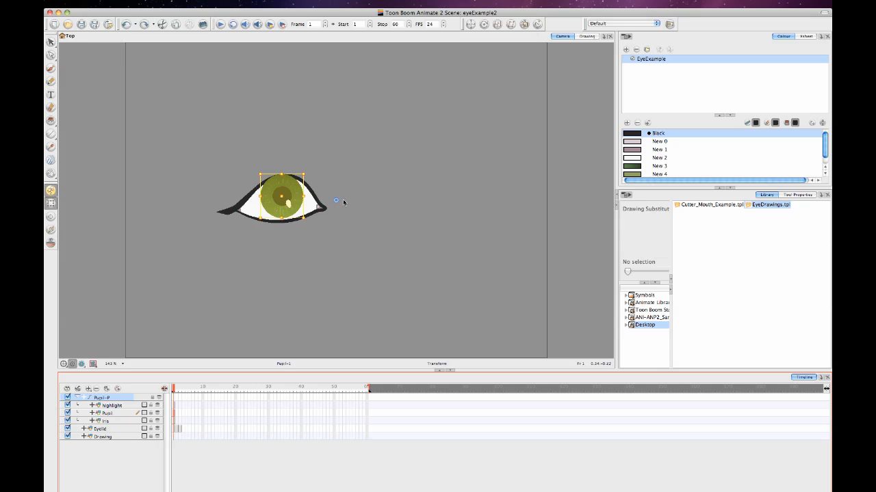
mouse_move(356, 183)
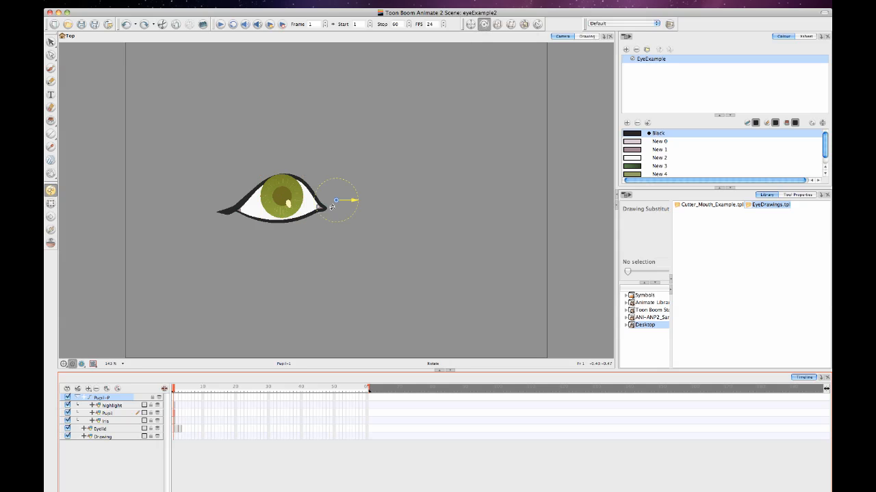
left_click_drag(335, 200, 282, 199)
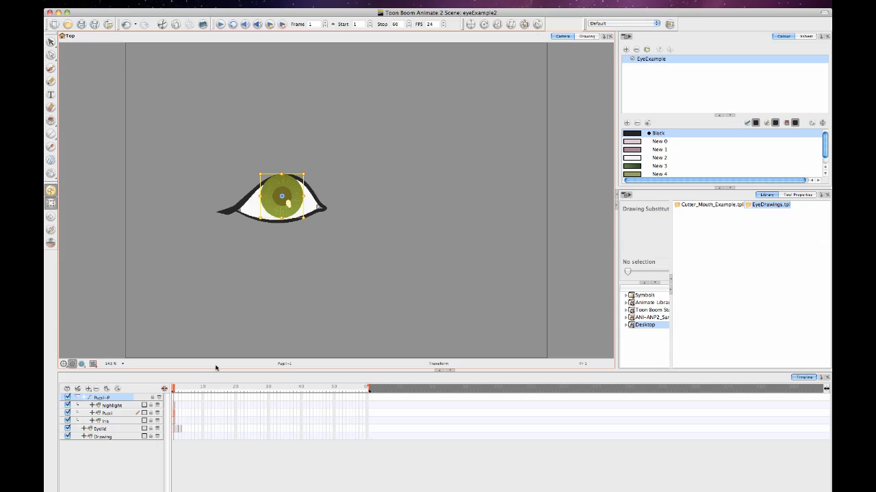
left_click_drag(281, 197, 285, 191)
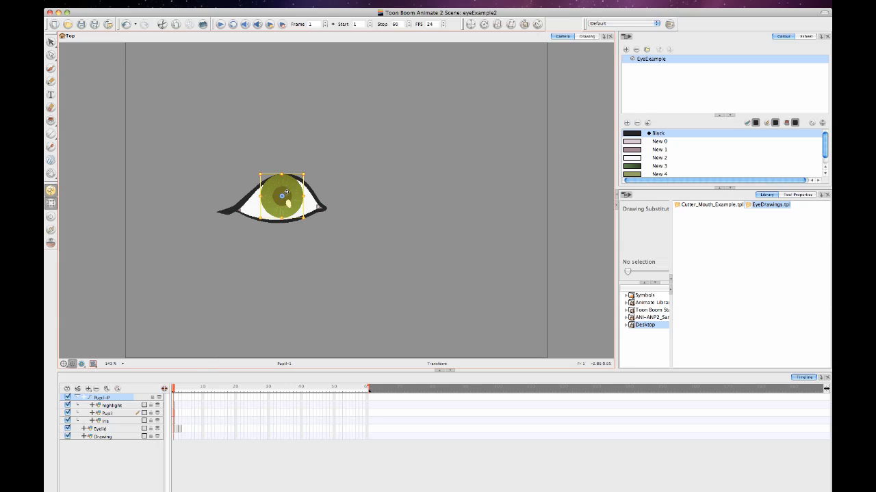
left_click_drag(286, 194, 268, 216)
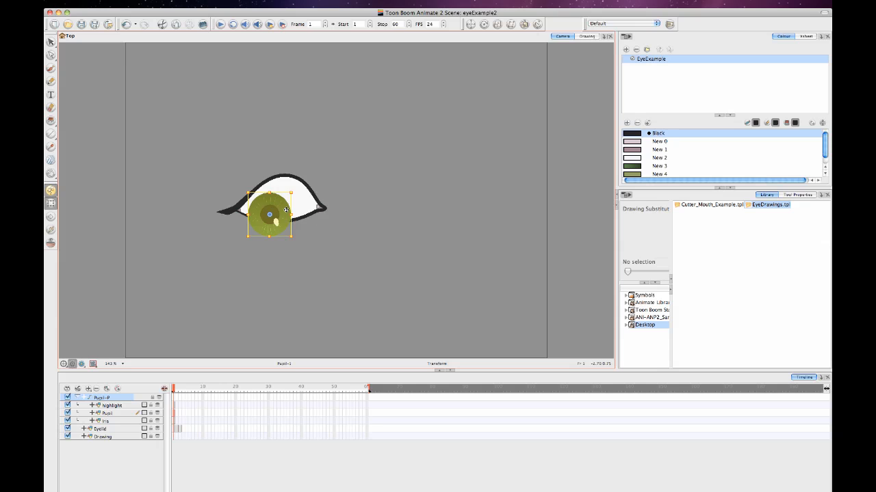
left_click_drag(268, 213, 292, 198)
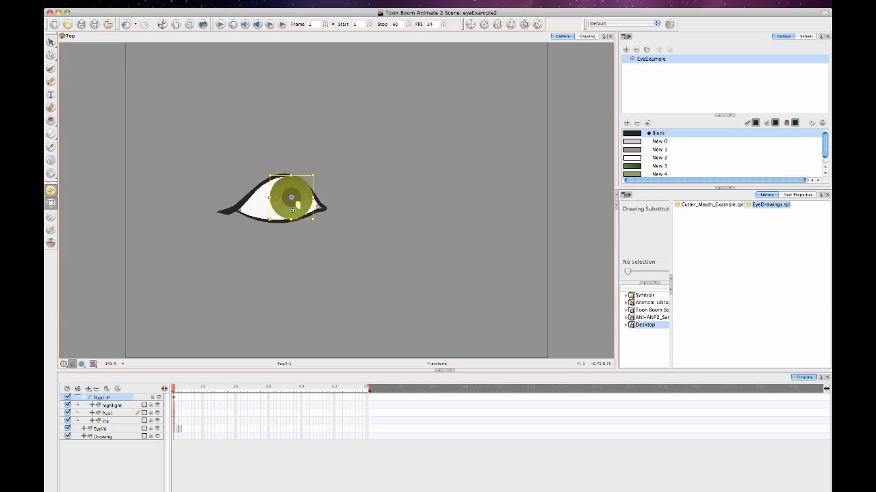
left_click(108, 416)
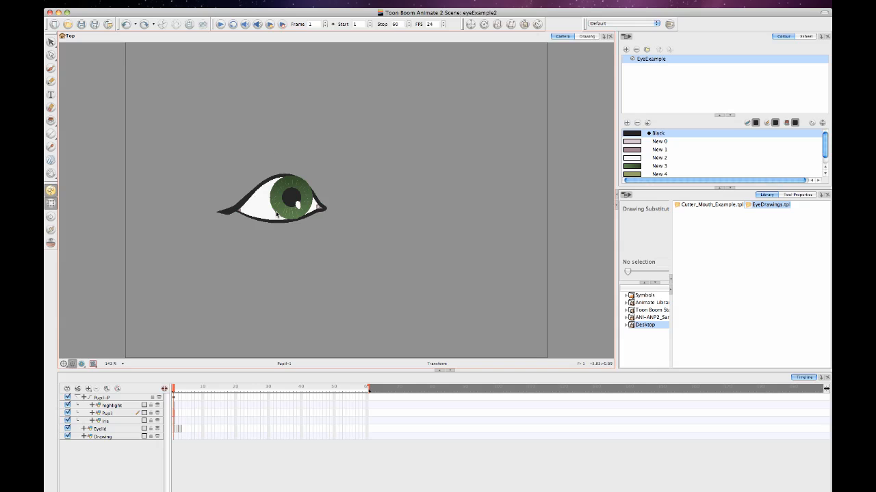
mouse_move(301, 249)
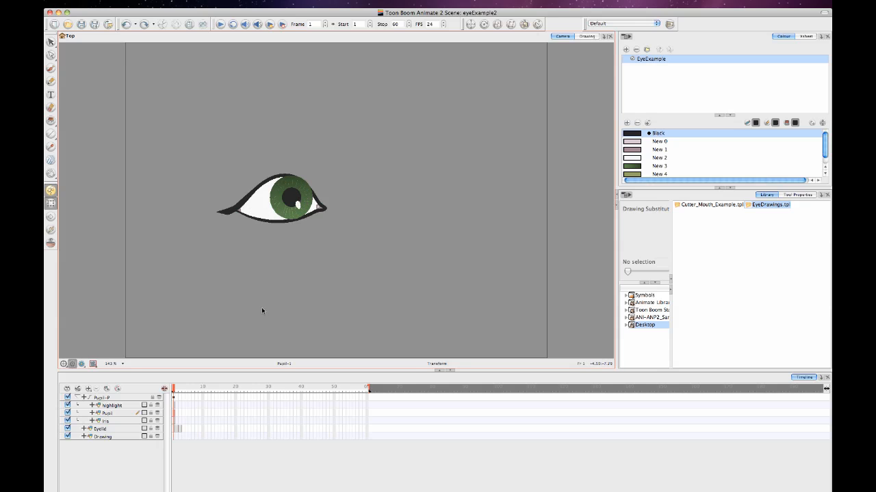
Step: Add a Colour-Override module above the Eyelid layer and bring up its Layer Properties
left_click(98, 427)
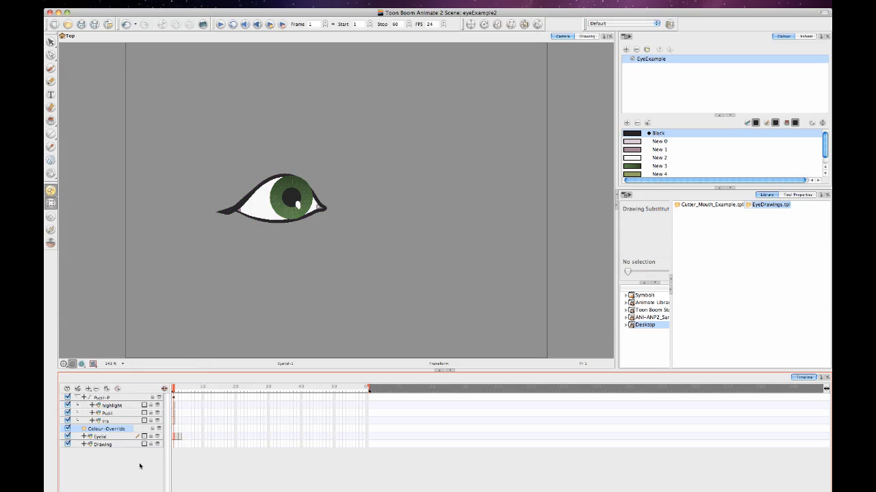
mouse_move(118, 435)
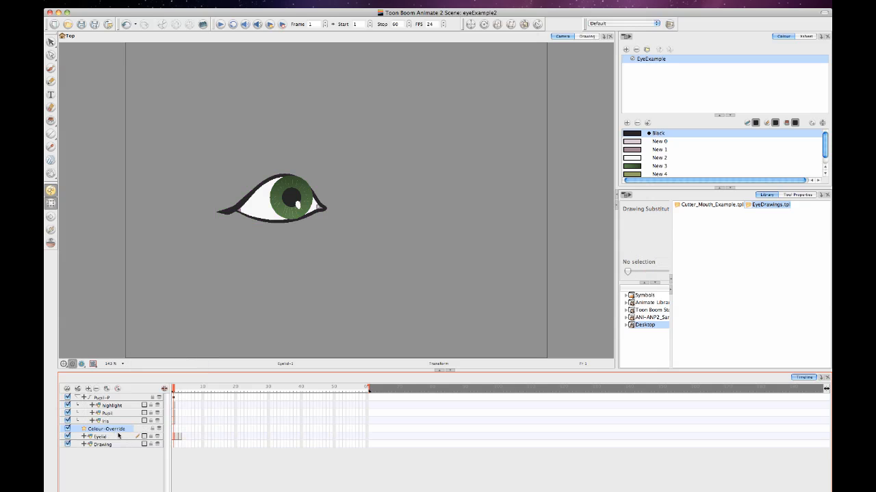
left_click(101, 435)
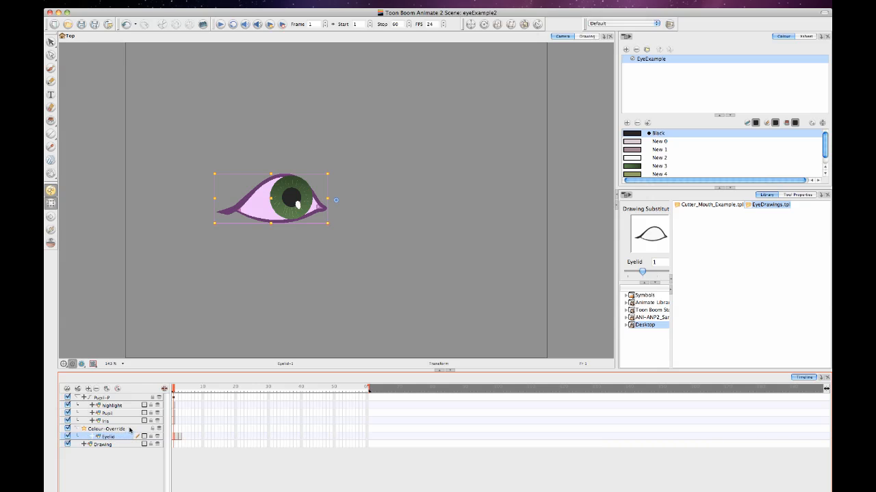
double_click(107, 429)
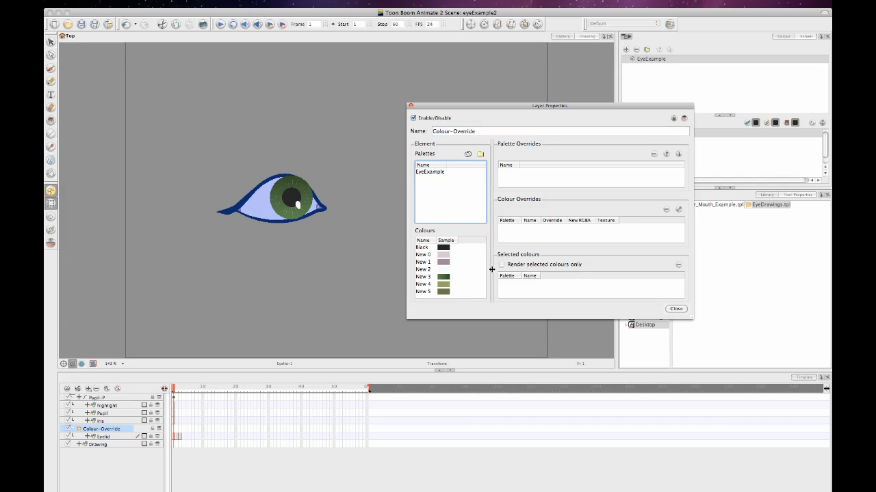
mouse_move(457, 287)
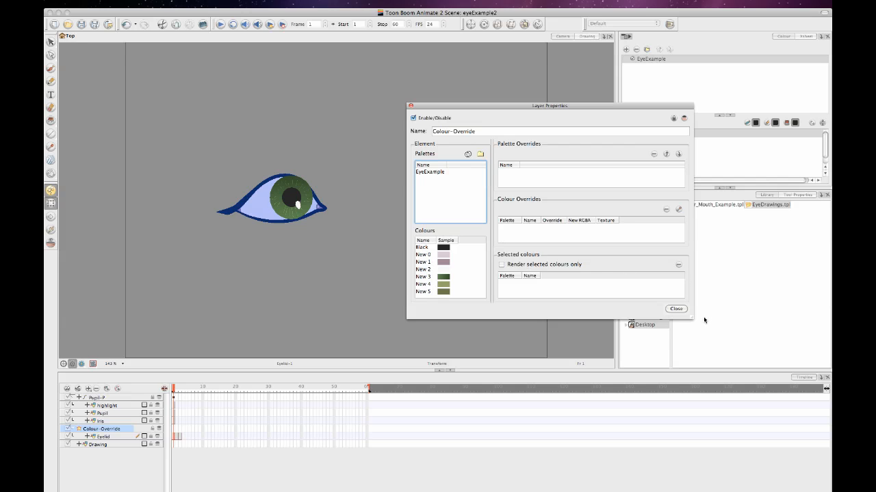
Step: Close the override properties and rename the EyeExample palette colours to names like eyeOutline and eyeWhite
left_click(676, 310)
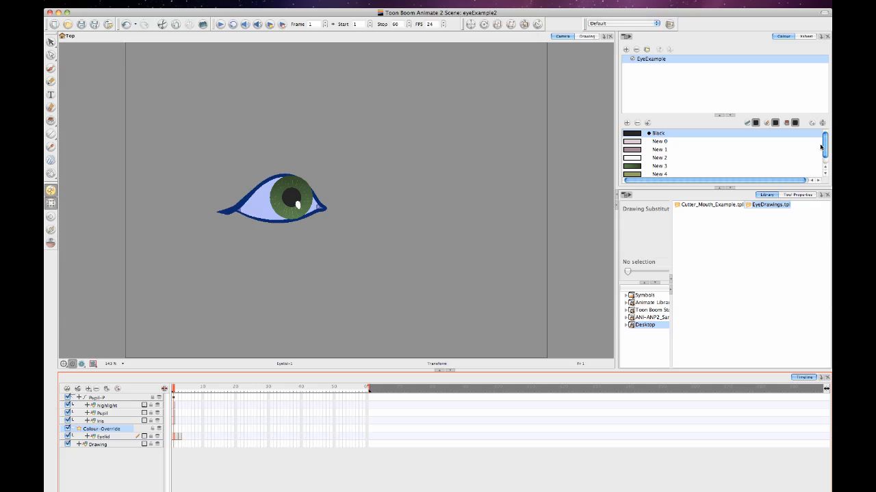
mouse_move(802, 137)
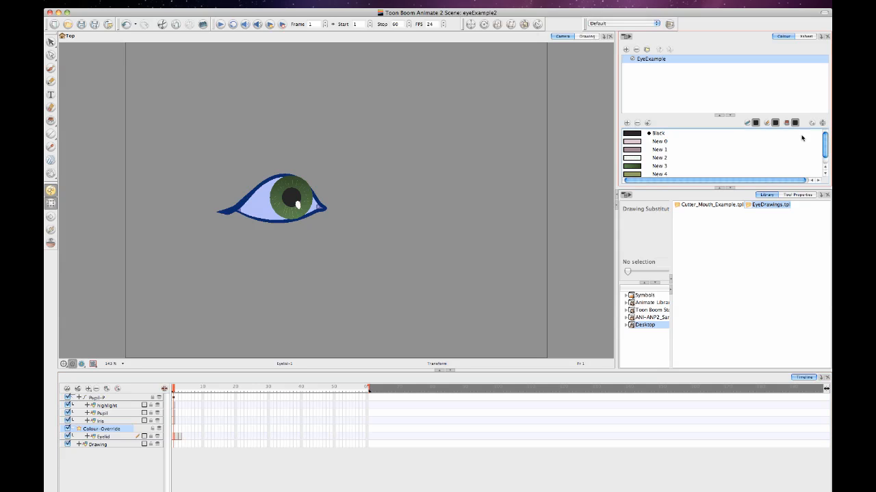
left_click(657, 133)
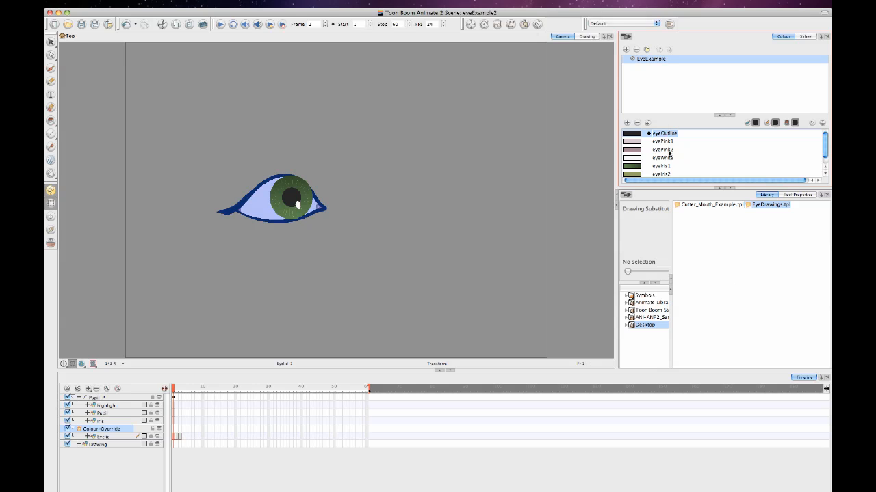
left_click(662, 150)
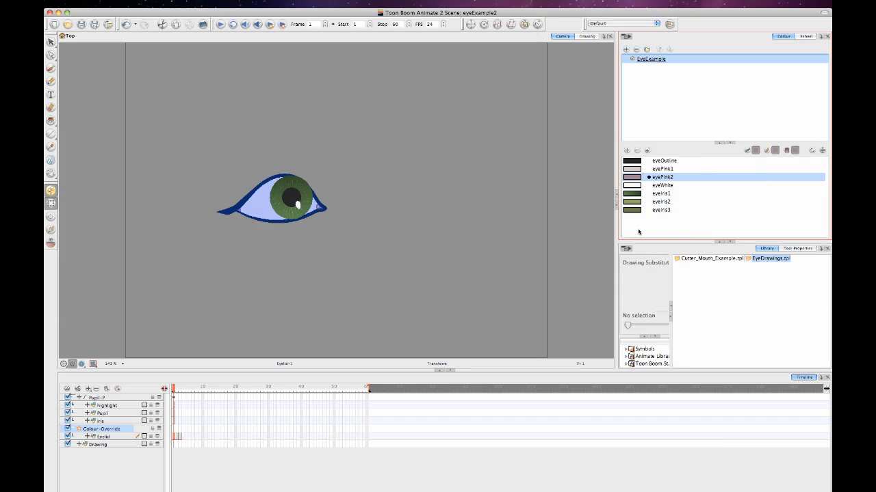
mouse_move(625, 240)
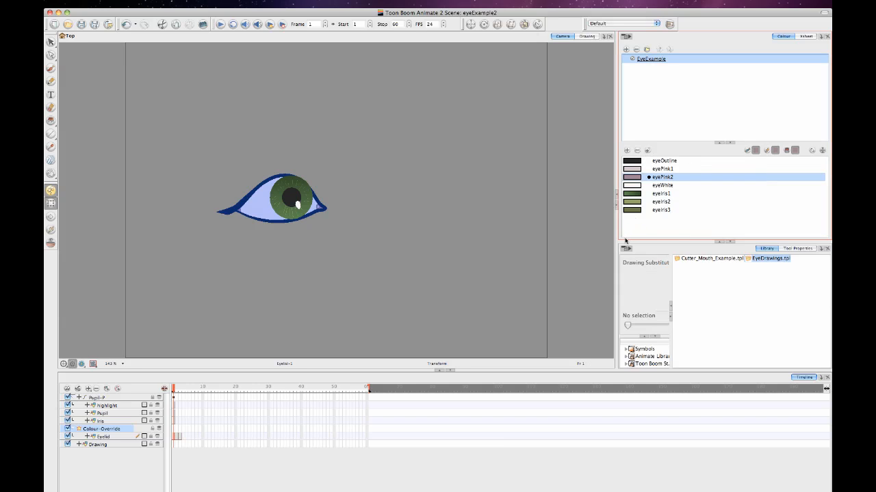
mouse_move(633, 234)
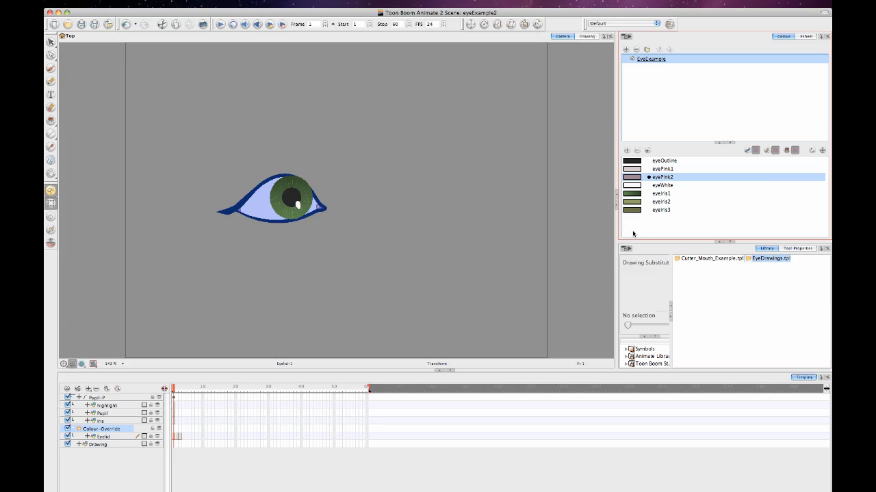
mouse_move(629, 233)
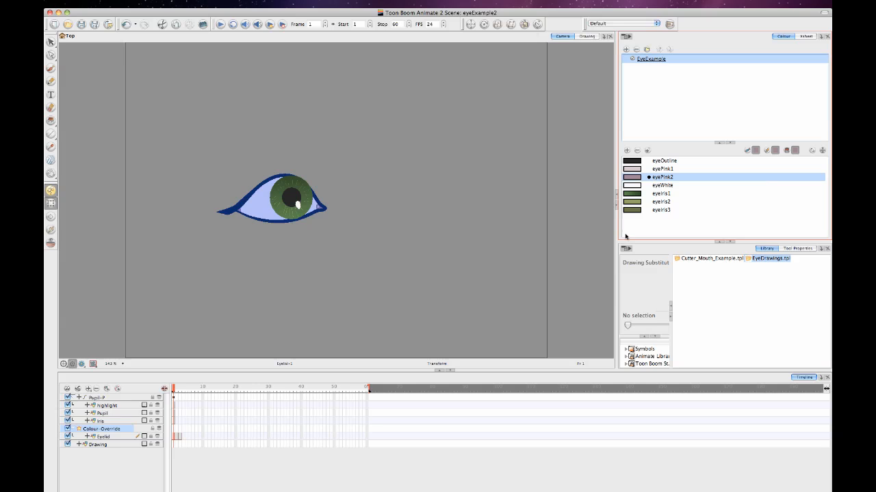
mouse_move(621, 238)
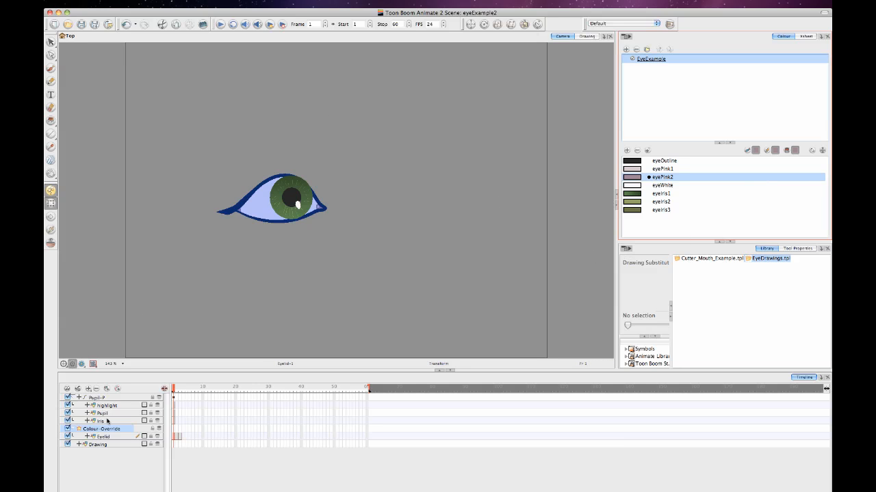
Step: Add eyeWhite to the override's selected colours and render selected colours only
double_click(101, 429)
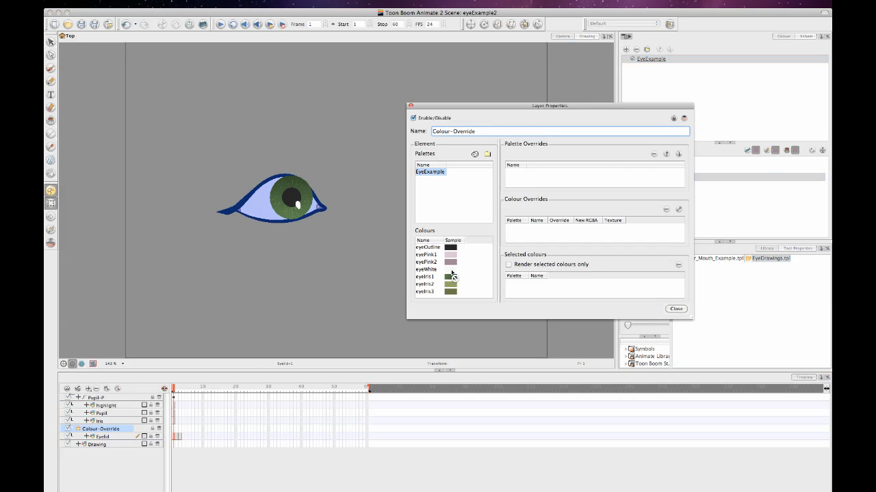
left_click(426, 271)
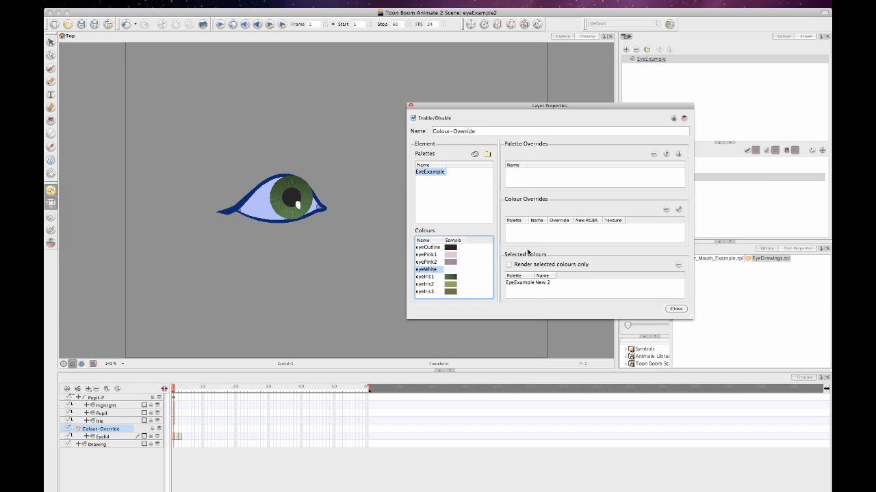
left_click(509, 264)
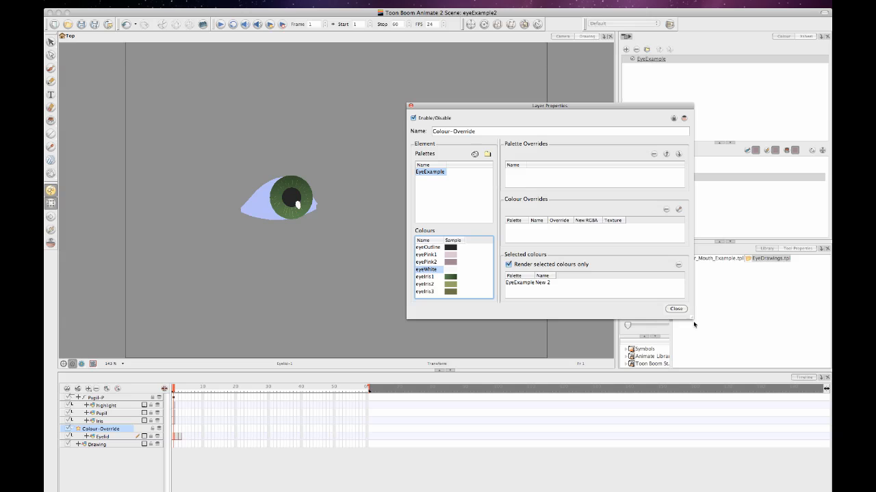
left_click(676, 310)
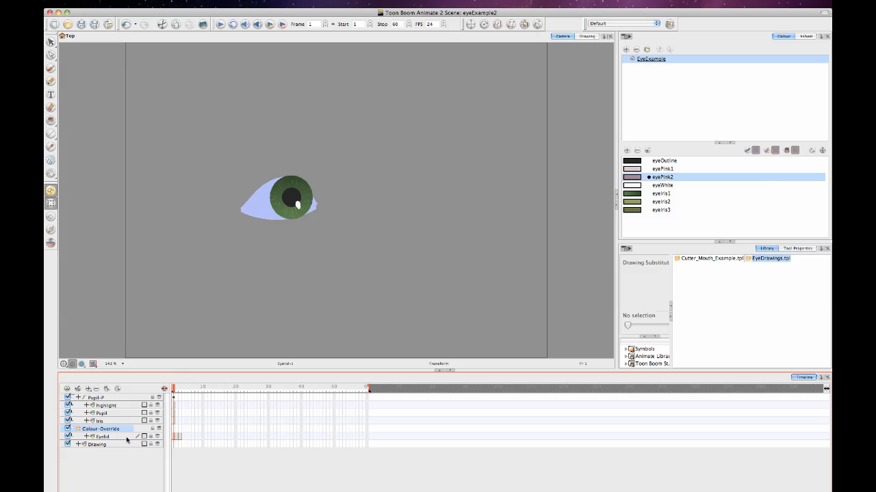
mouse_move(126, 439)
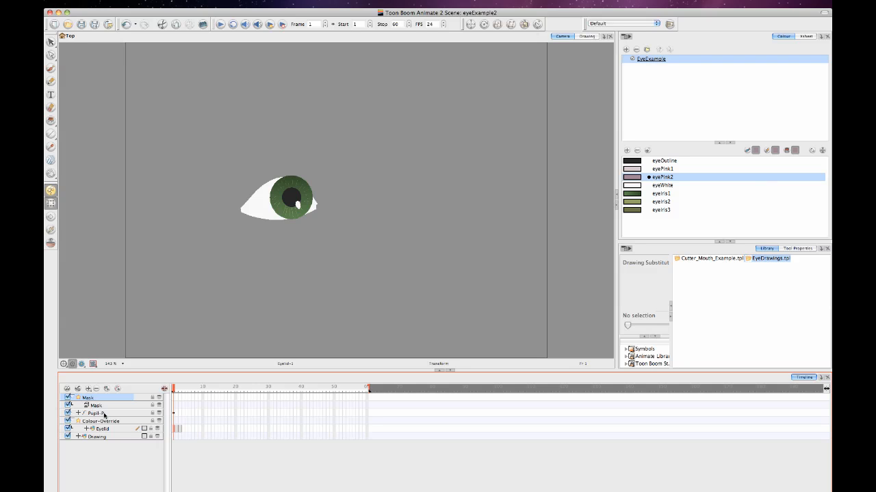
Step: Nest the eyelid's Colour-Override and the Pupil group under the new Mask layer
left_click(98, 405)
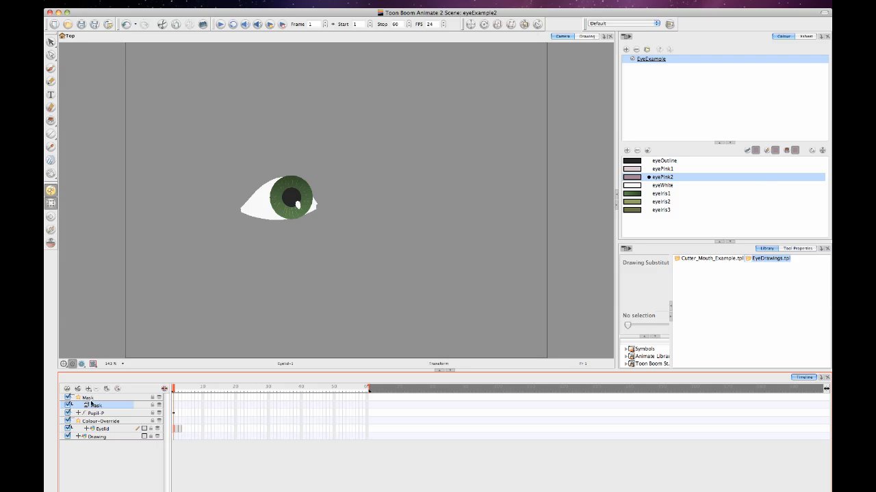
mouse_move(87, 403)
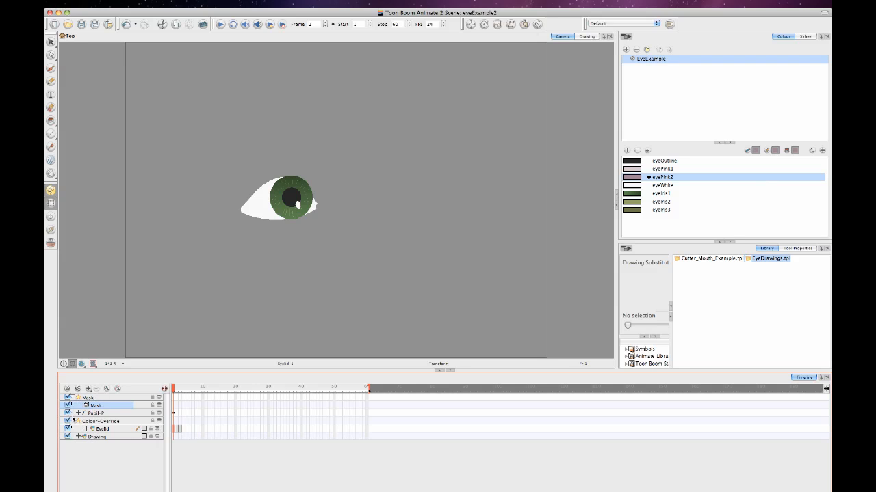
left_click(96, 413)
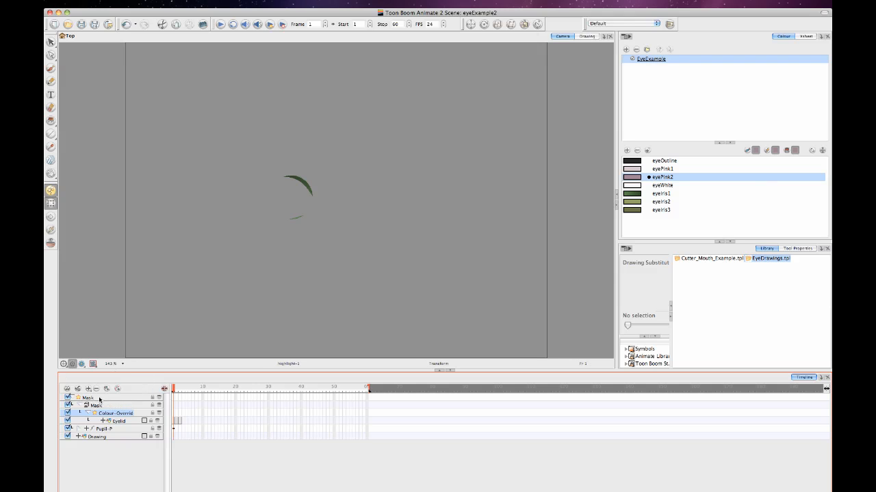
Step: Set the Mask layer to Inverted so the whole iris shows, then clear the canvas selection
double_click(87, 397)
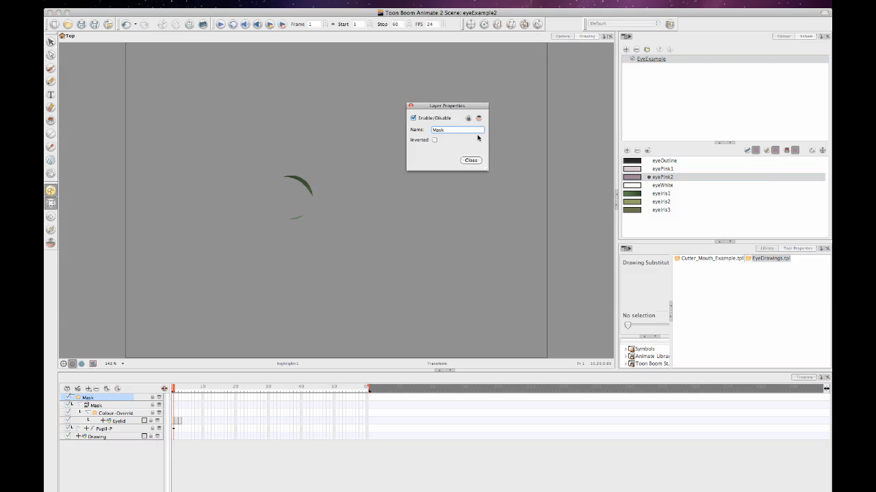
left_click(471, 160)
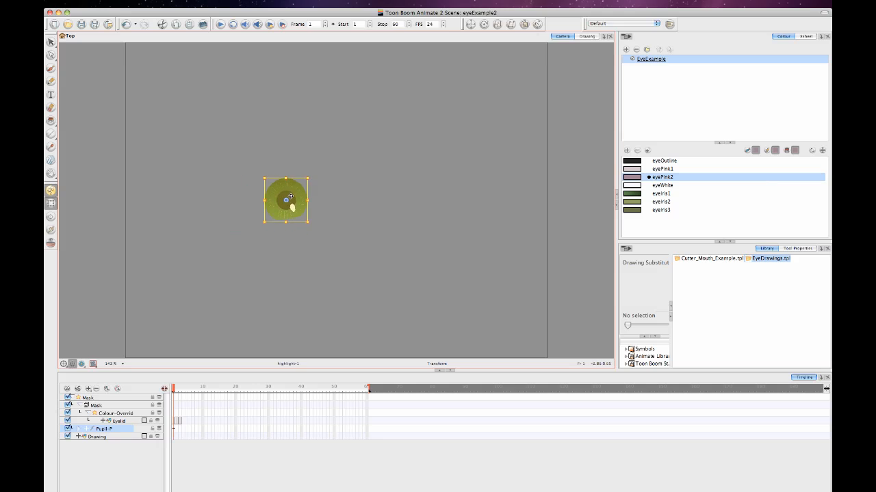
left_click(306, 286)
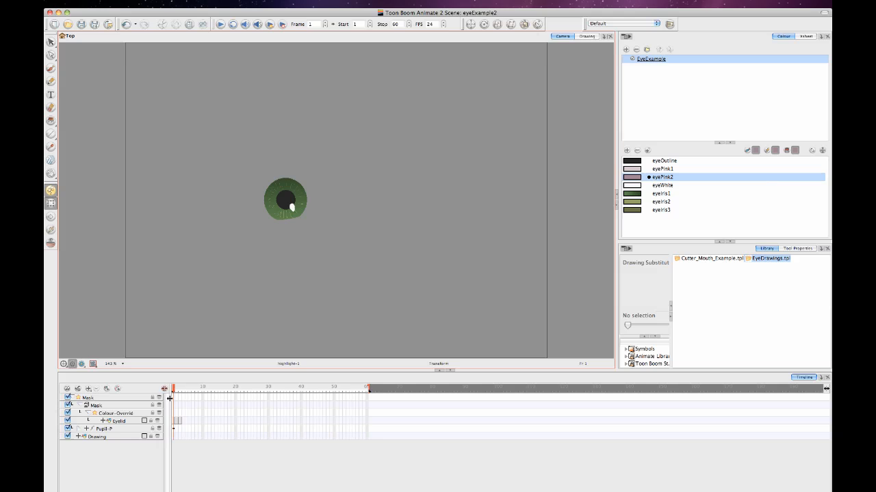
Step: Clone the Eyelid layer via its right-click Clone Selected Layers option
left_click(126, 421)
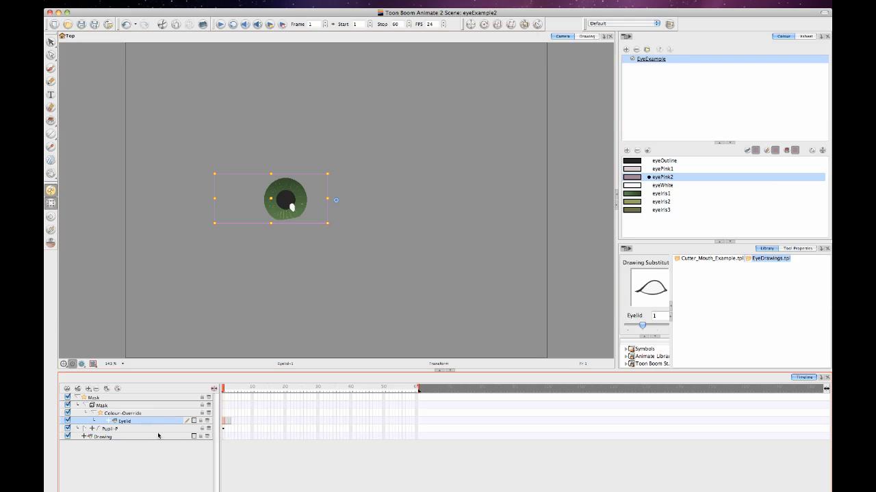
mouse_move(116, 457)
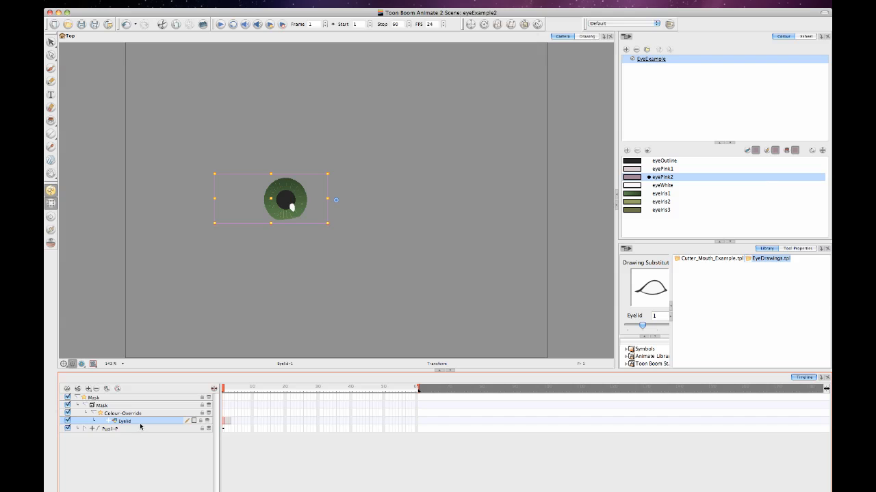
right_click(140, 427)
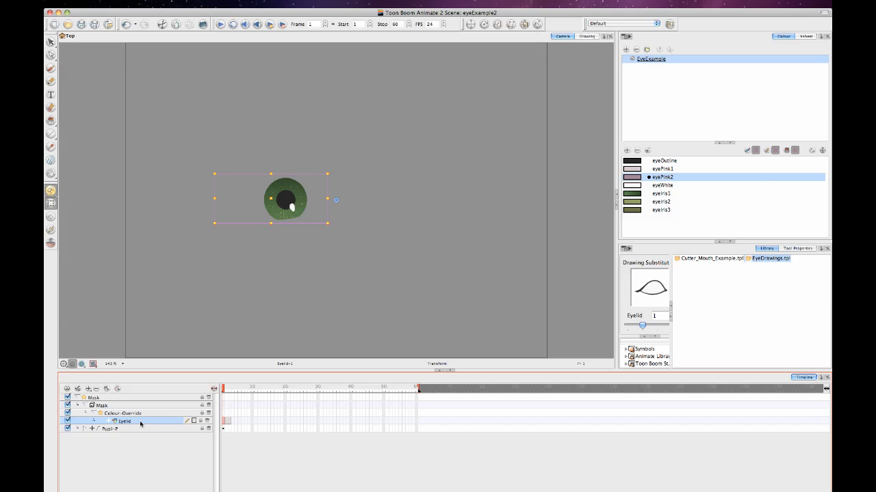
mouse_move(432, 202)
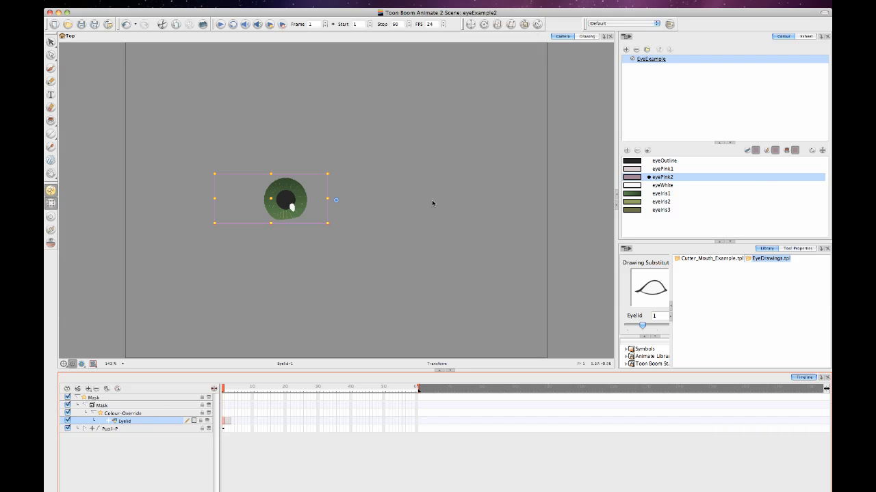
mouse_move(354, 293)
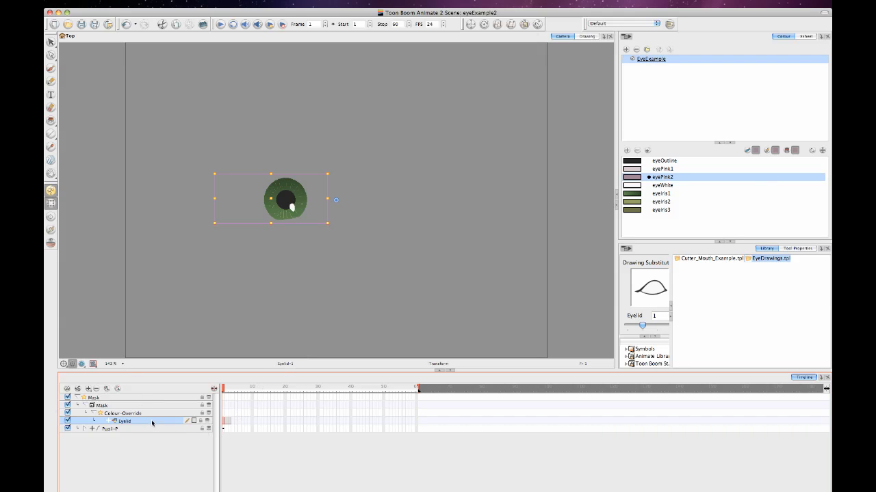
right_click(152, 422)
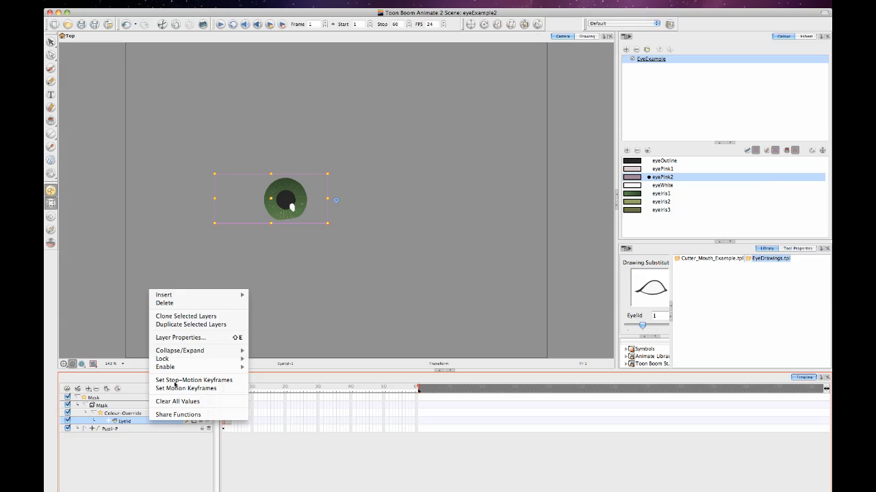
mouse_move(187, 316)
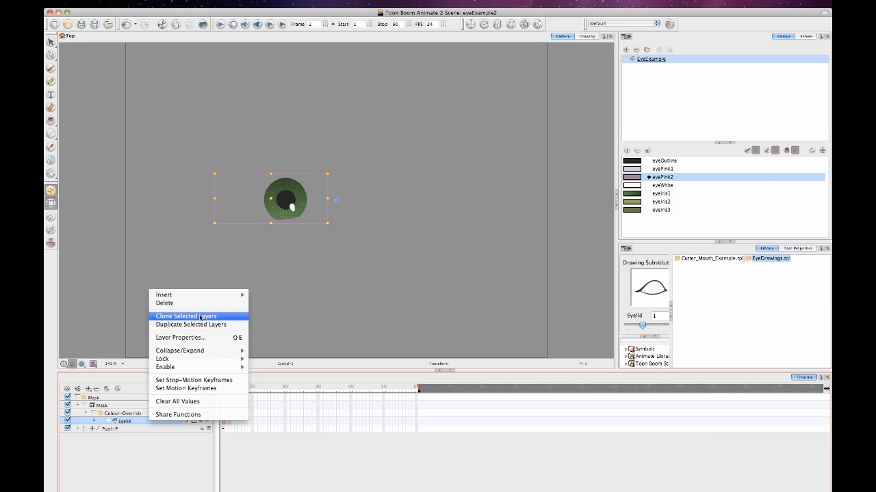
left_click(192, 314)
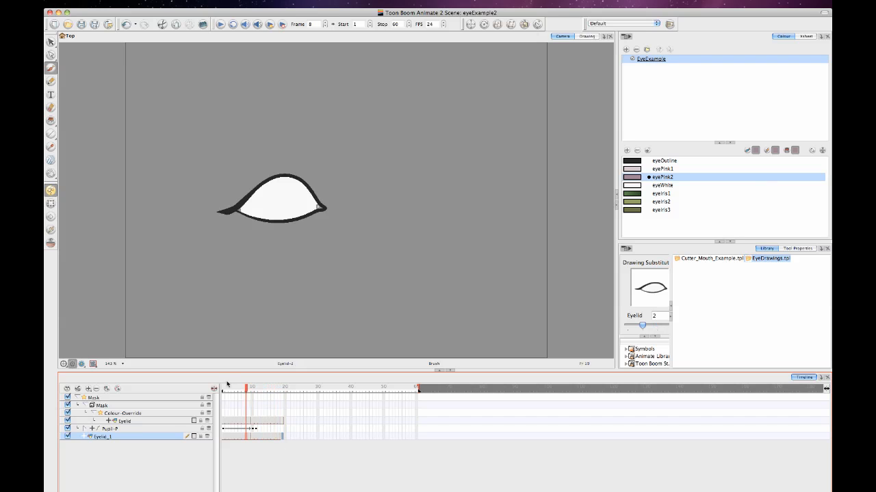
Step: Extend the layer's drawing exposure to frame 60 with Overwrite kept
left_click(274, 396)
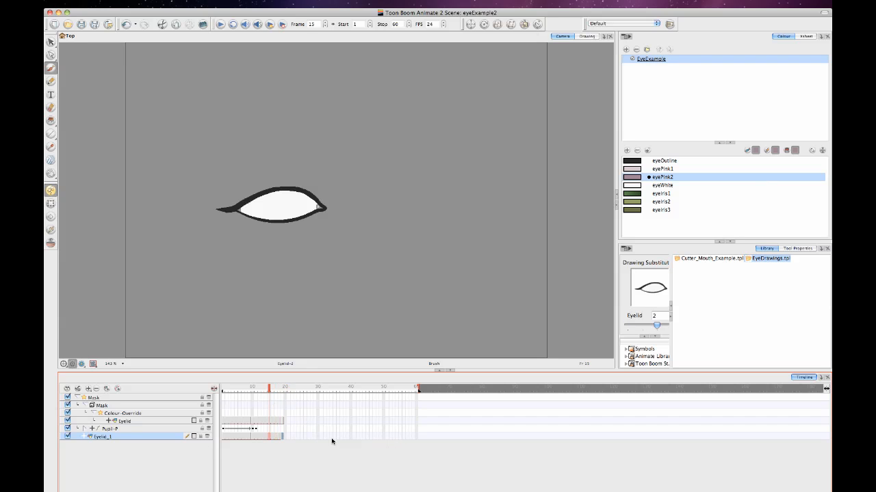
mouse_move(364, 438)
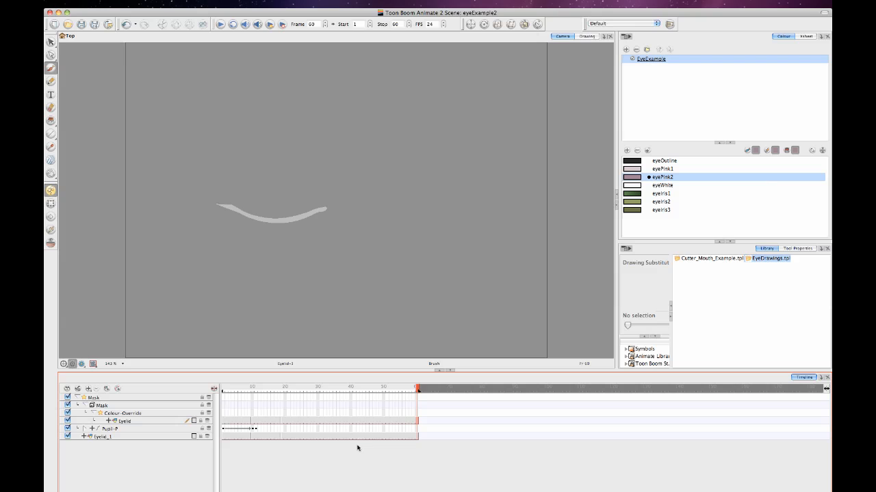
left_click(109, 441)
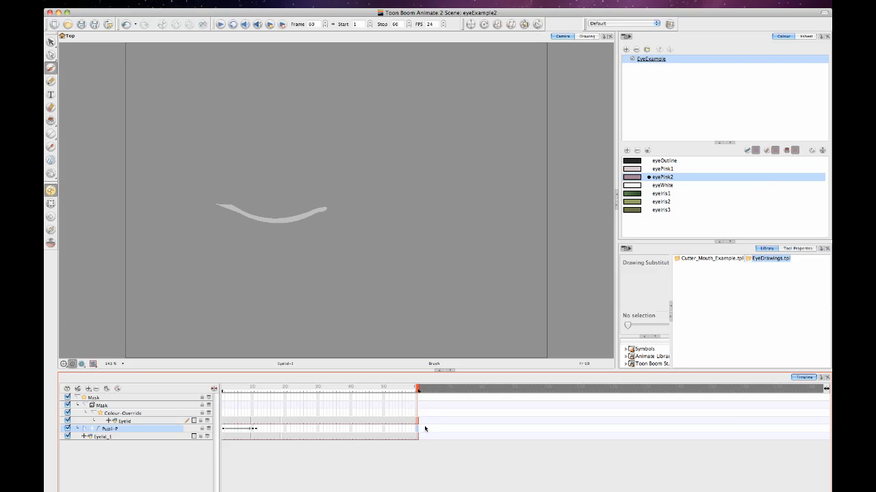
left_click(423, 429)
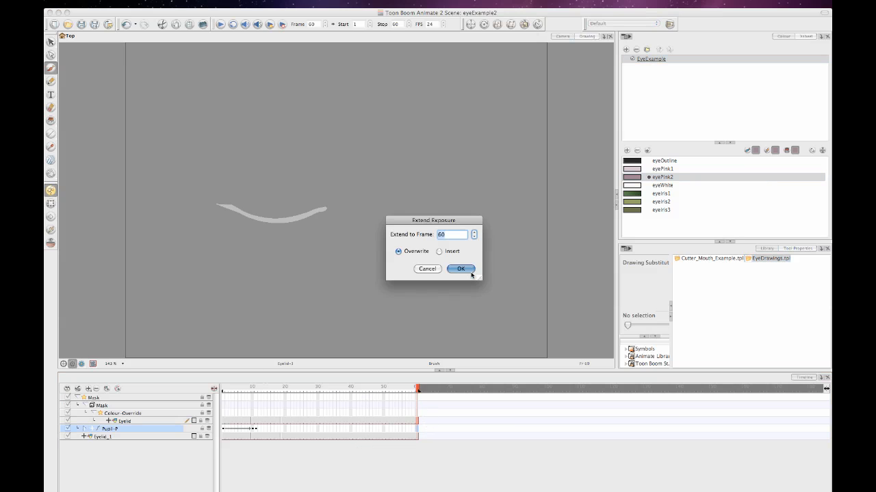
left_click(461, 269)
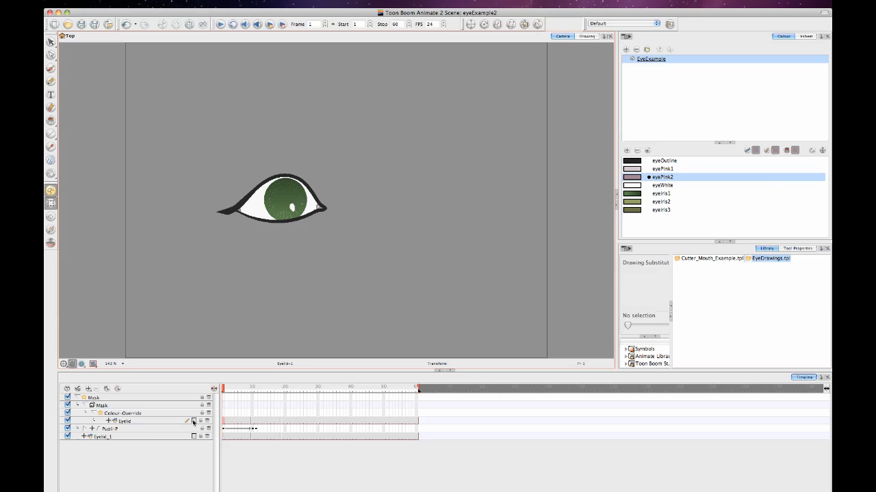
Step: Key the Pupil peg's position so the iris slides toward the eye's right corner across frames
left_click(107, 431)
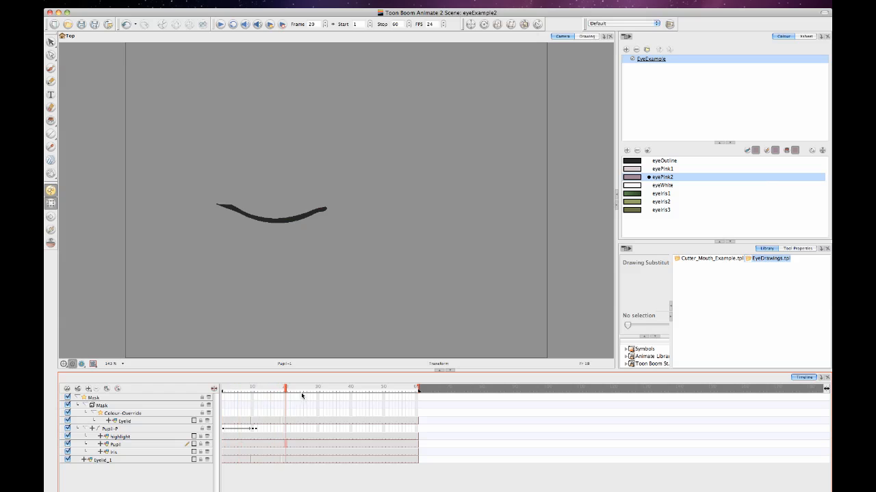
left_click(283, 405)
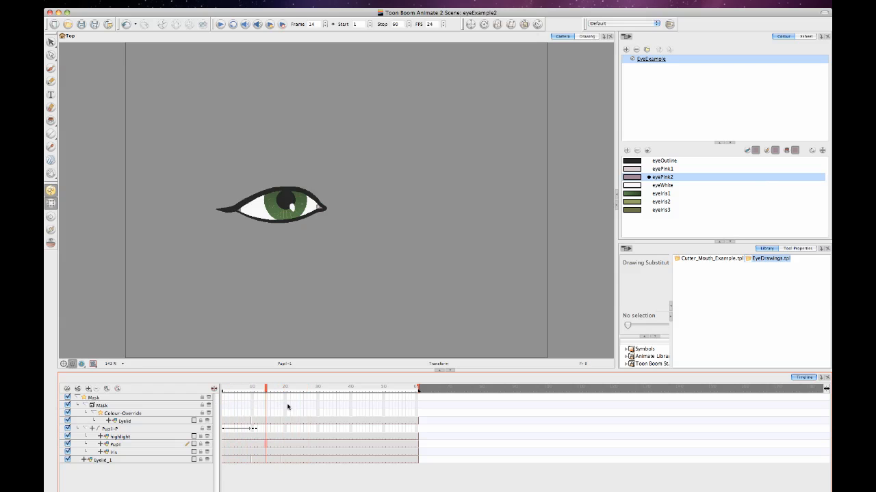
left_click(225, 390)
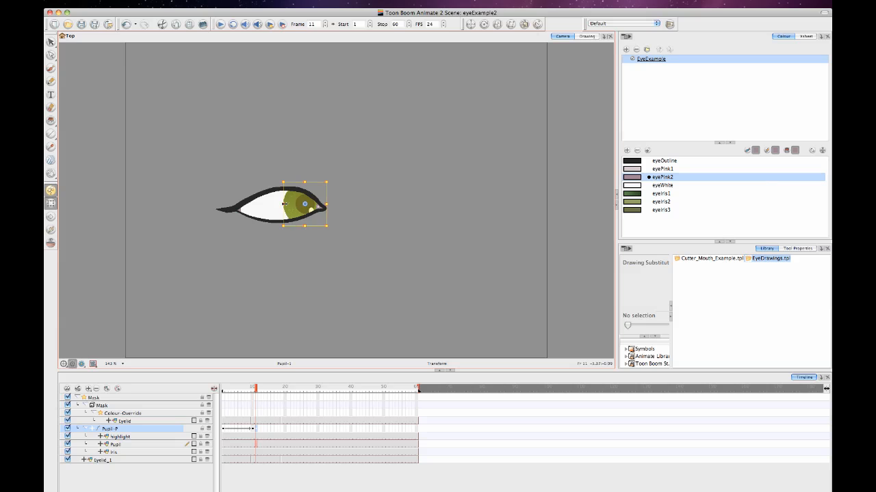
left_click_drag(306, 206, 290, 208)
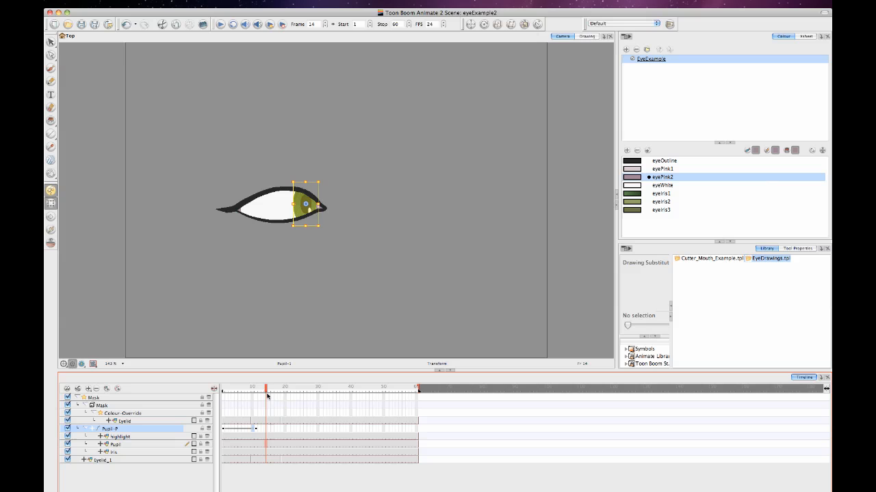
left_click(262, 396)
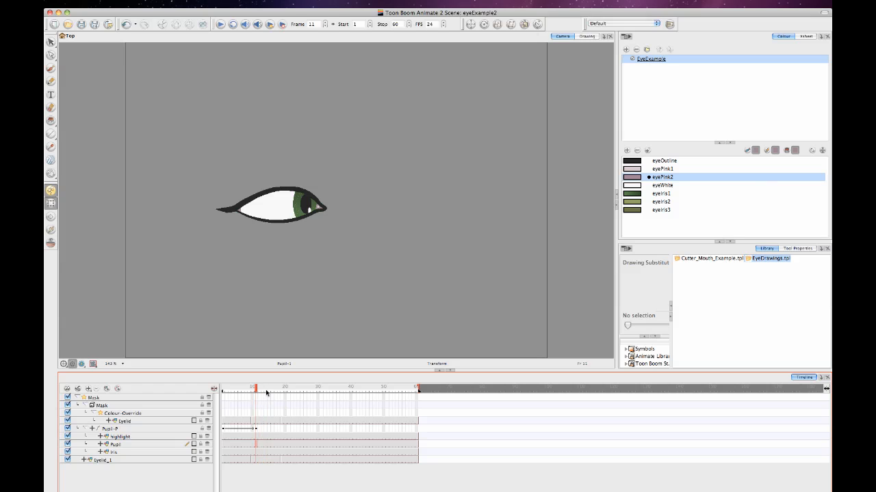
left_click(126, 421)
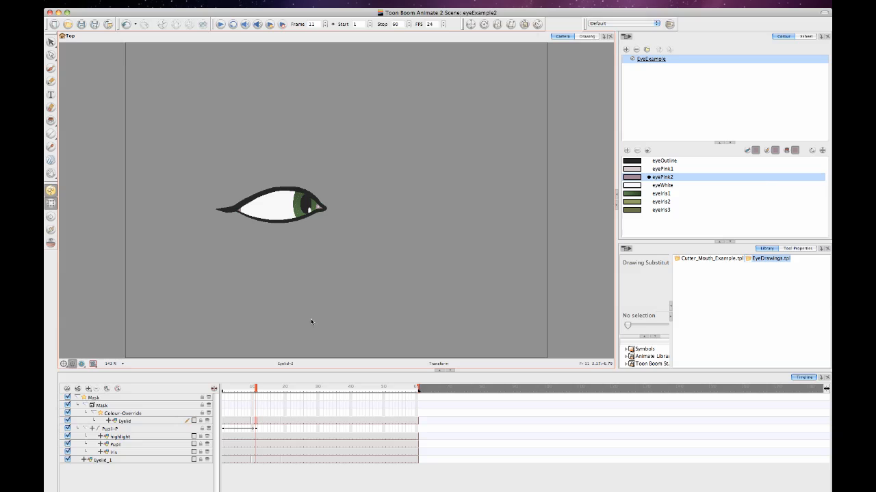
mouse_move(309, 313)
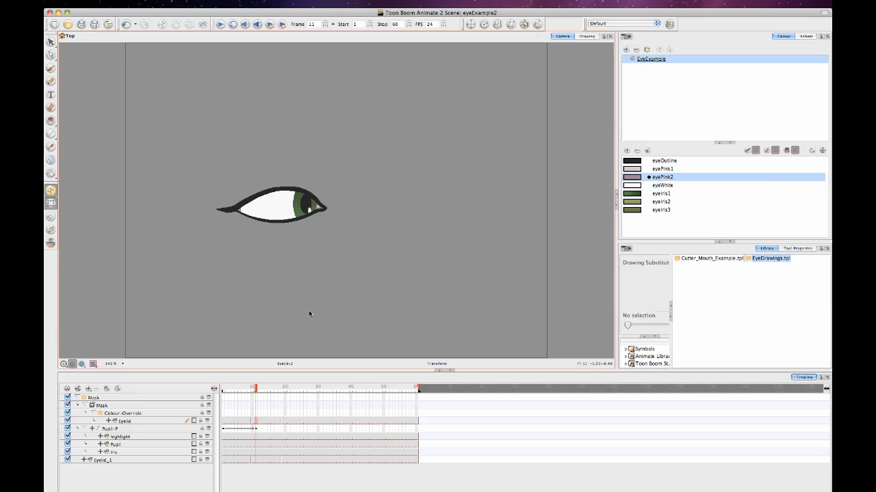
mouse_move(315, 309)
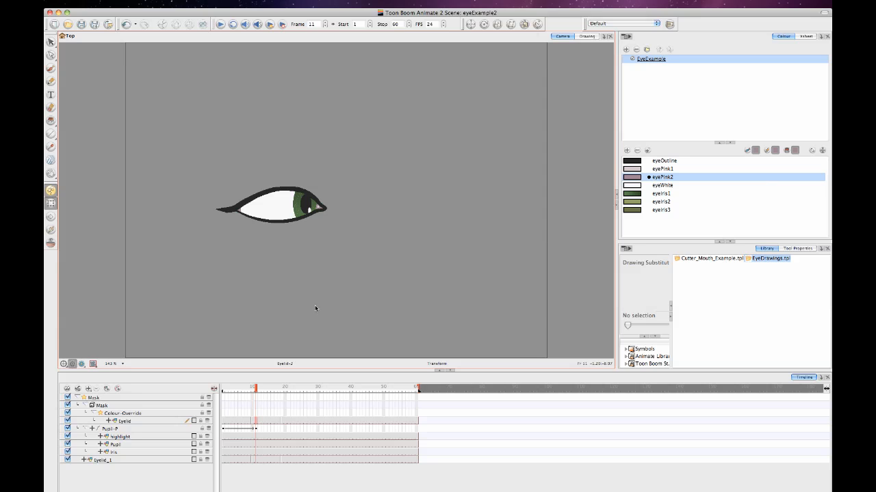
mouse_move(312, 312)
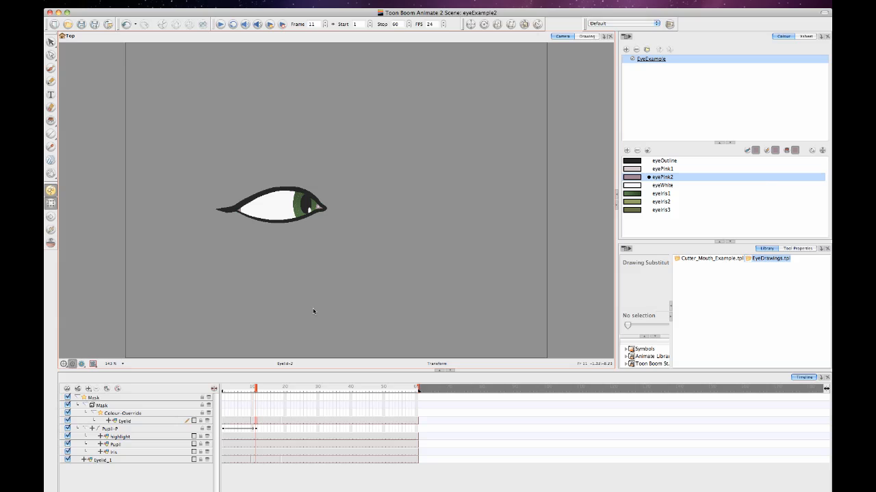